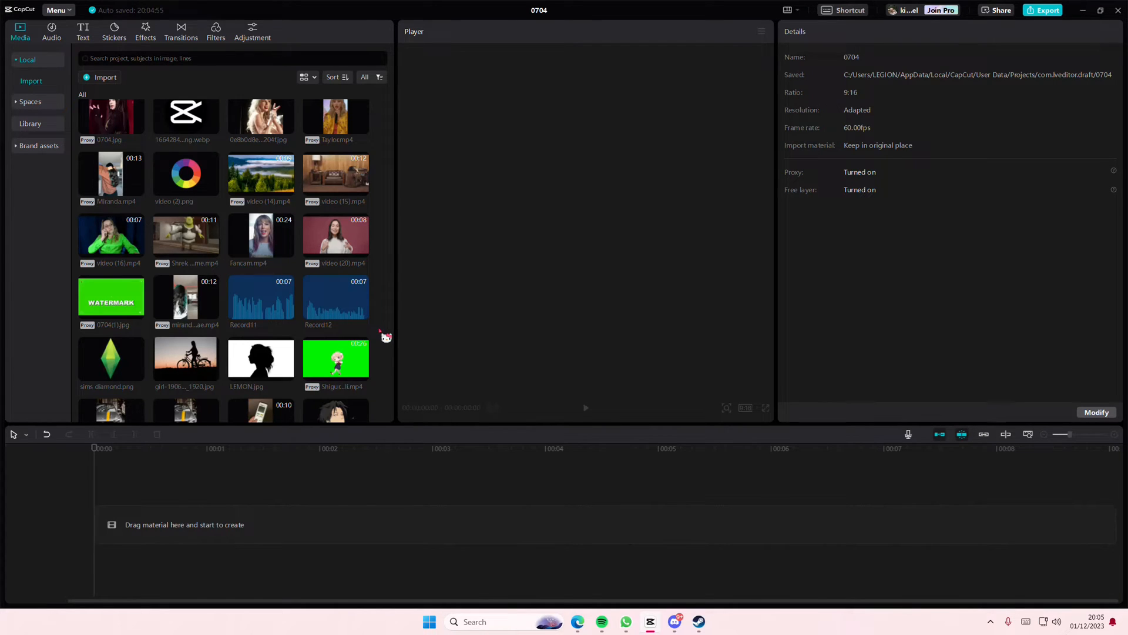
{"action": "mouse_move", "coordinate": [84, 38]}
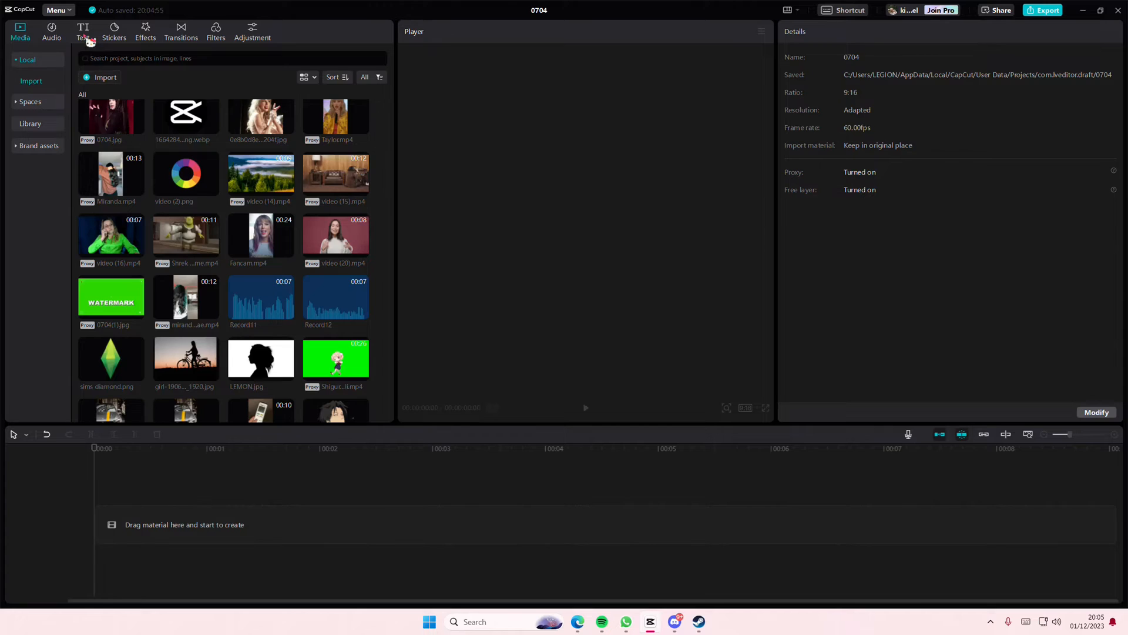
- Add default text 'masking' in Cocogoose size 23 pink, then make it a compound clip
{"action": "left_click", "coordinate": [82, 30]}
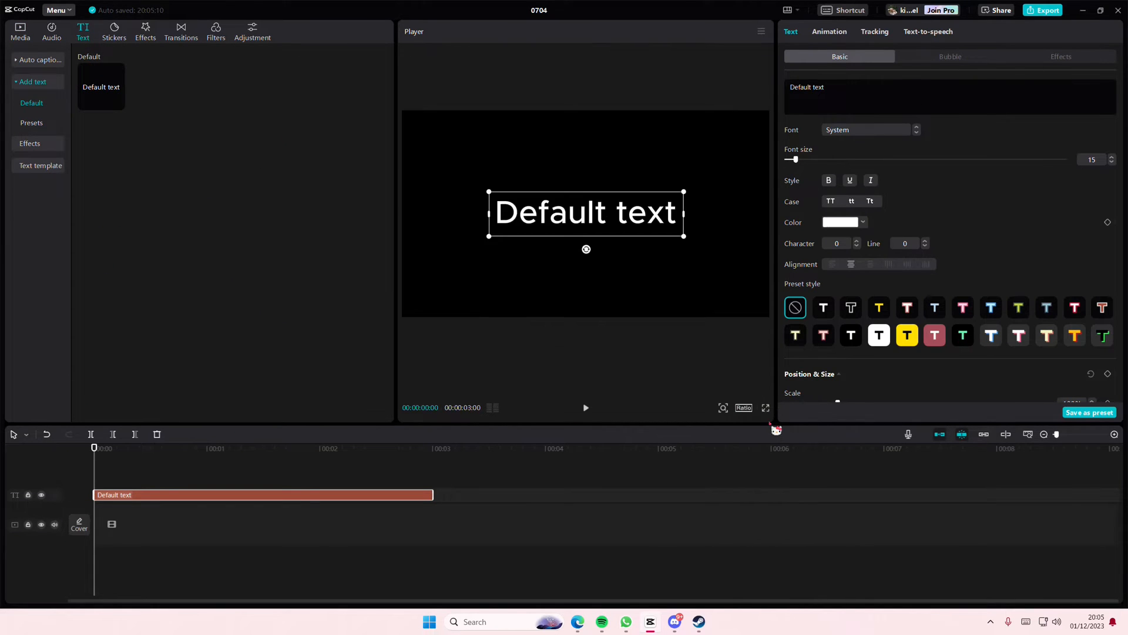
{"action": "type", "text": "mas"}
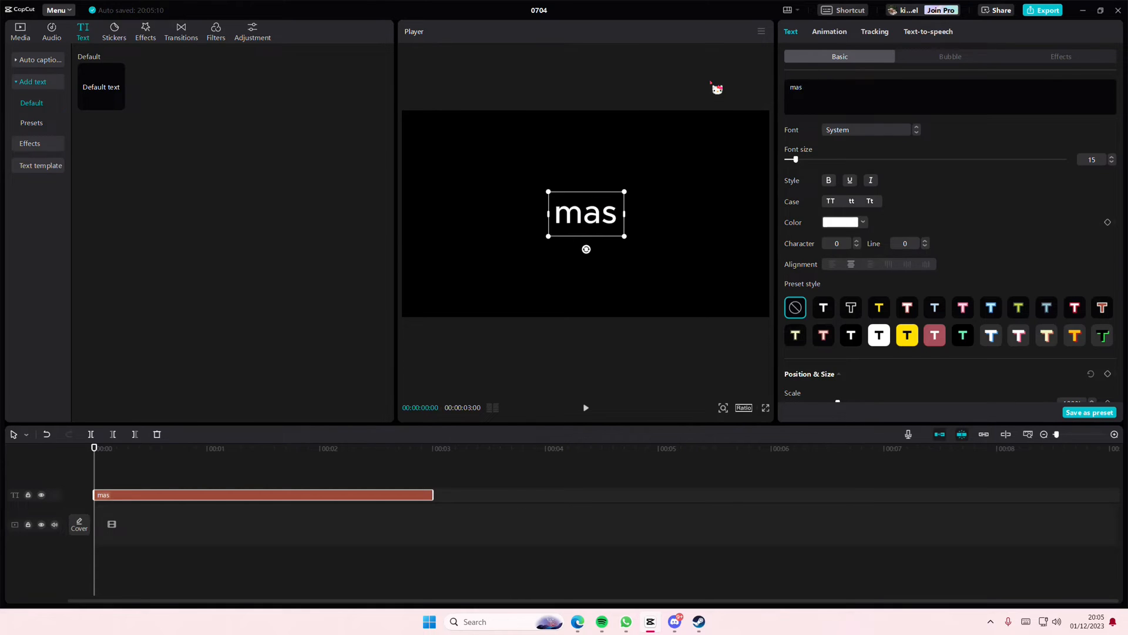
{"action": "left_click", "coordinate": [863, 129]}
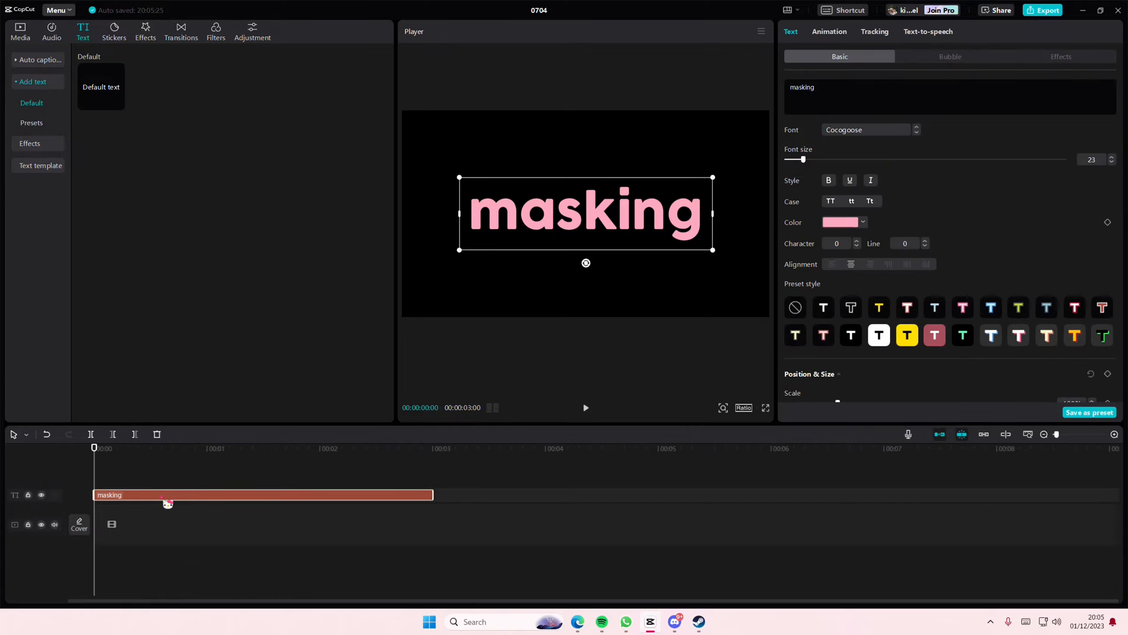
{"action": "right_click", "coordinate": [166, 495]}
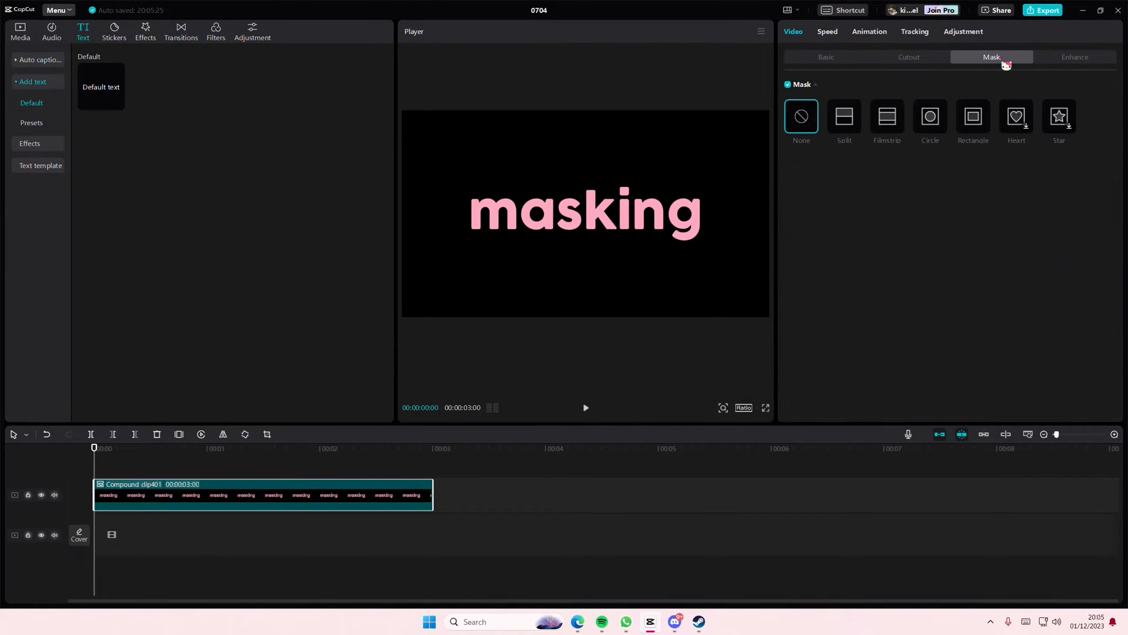
{"action": "mouse_move", "coordinate": [1089, 125]}
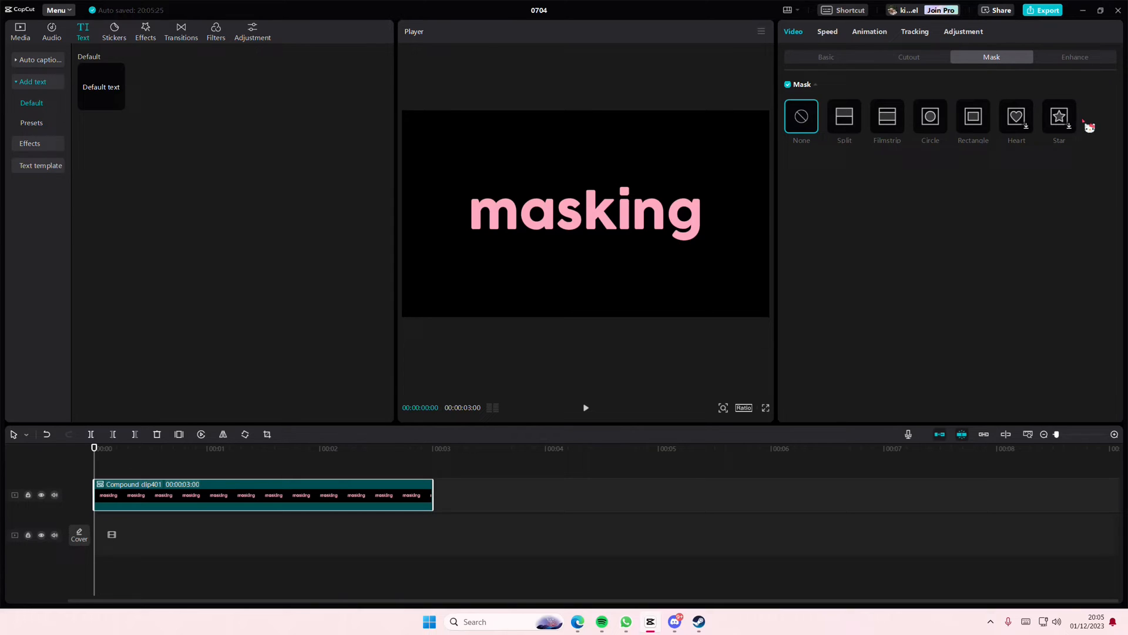
- Apply a star mask shrunk small, then switch the text's mask to a heart shape
{"action": "left_click", "coordinate": [1059, 117]}
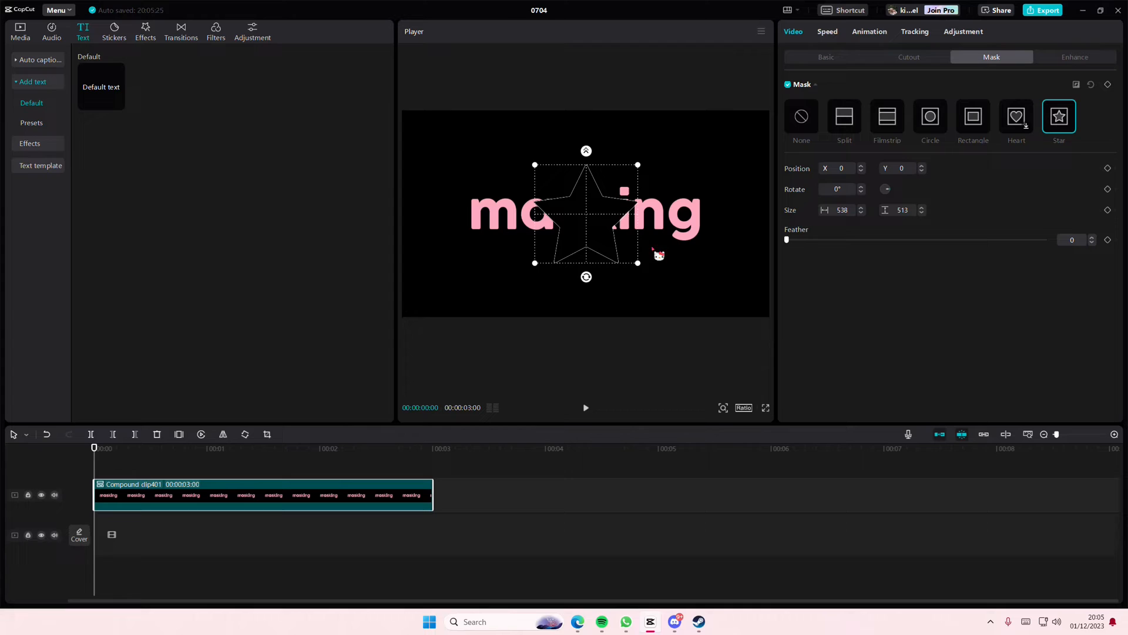
{"action": "left_click_drag", "start_coordinate": [637, 262], "coordinate": [554, 219]}
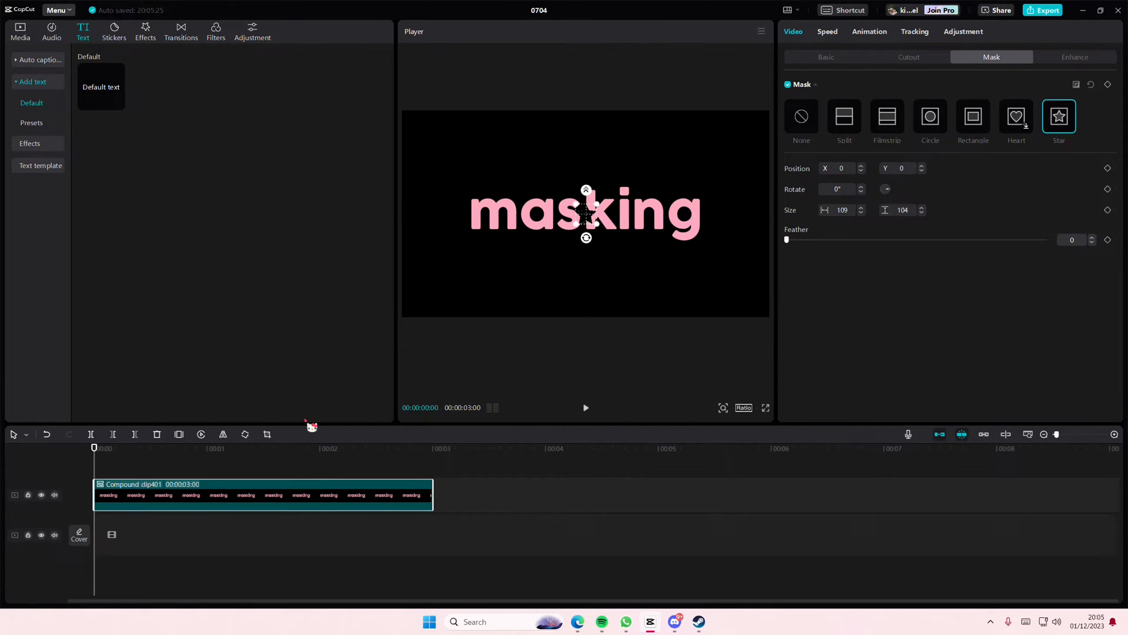
{"action": "left_click", "coordinate": [282, 448]}
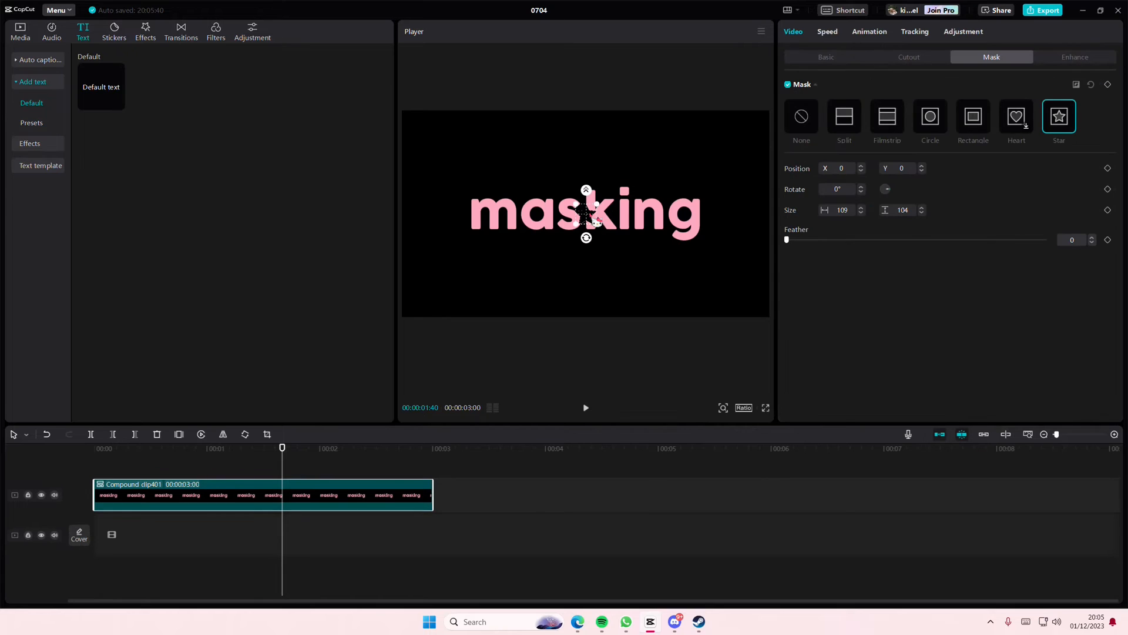
{"action": "left_click", "coordinate": [1016, 116]}
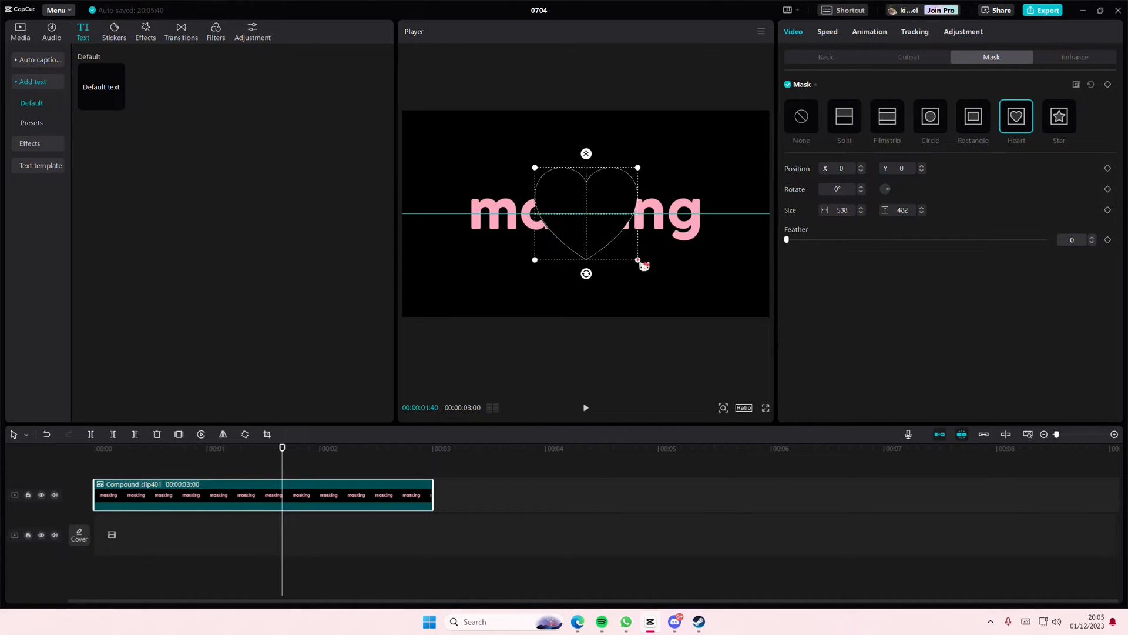
- Shrink and slide the heart mask over the letters, then replace it with a split mask
{"action": "left_click_drag", "start_coordinate": [637, 259], "coordinate": [538, 218]}
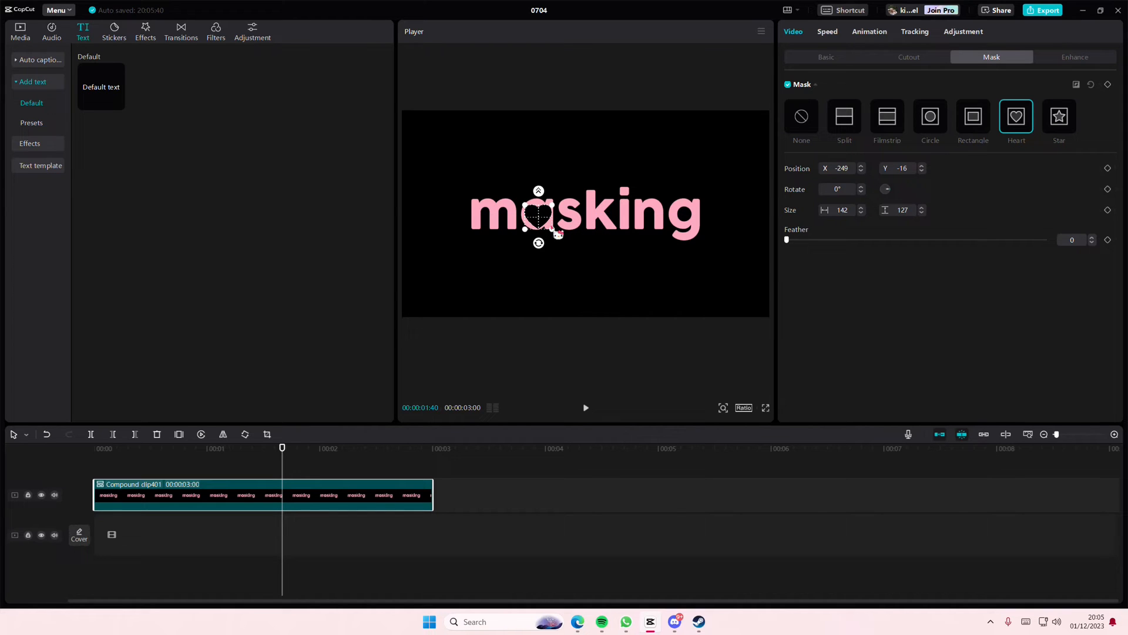
{"action": "left_click_drag", "start_coordinate": [538, 216], "coordinate": [467, 215]}
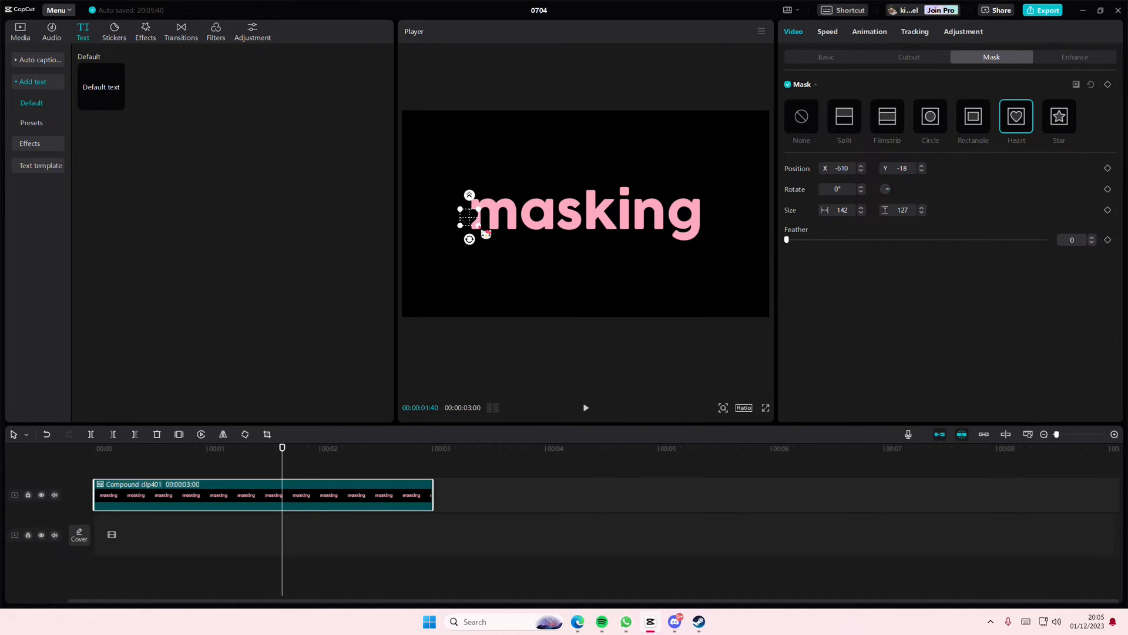
{"action": "left_click_drag", "start_coordinate": [468, 218], "coordinate": [656, 212]}
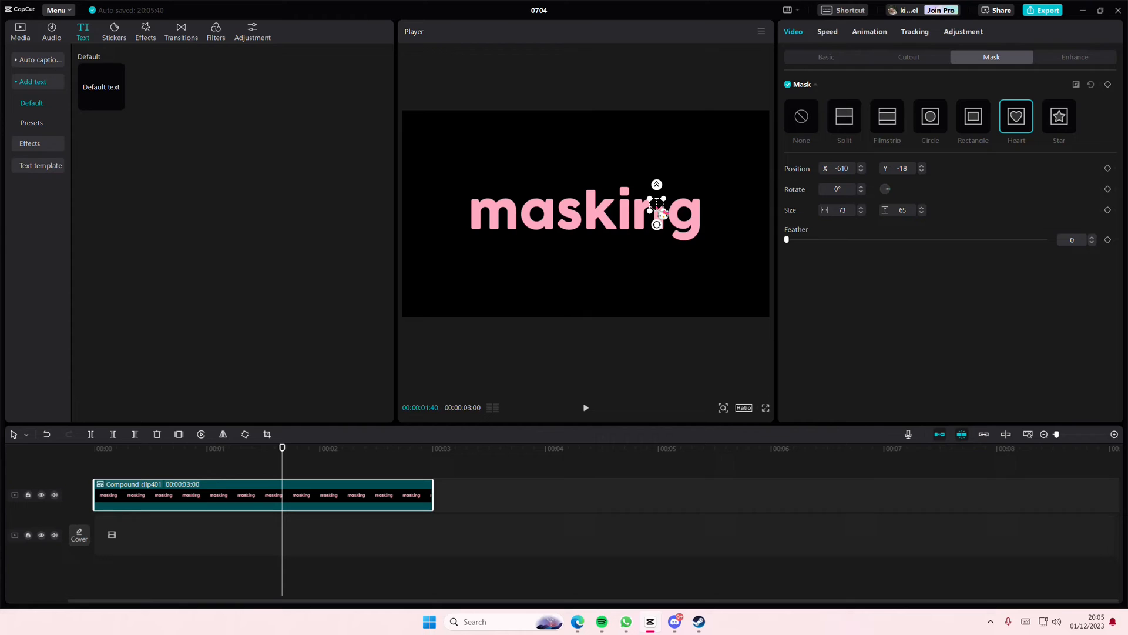
{"action": "left_click_drag", "start_coordinate": [656, 212], "coordinate": [683, 212]}
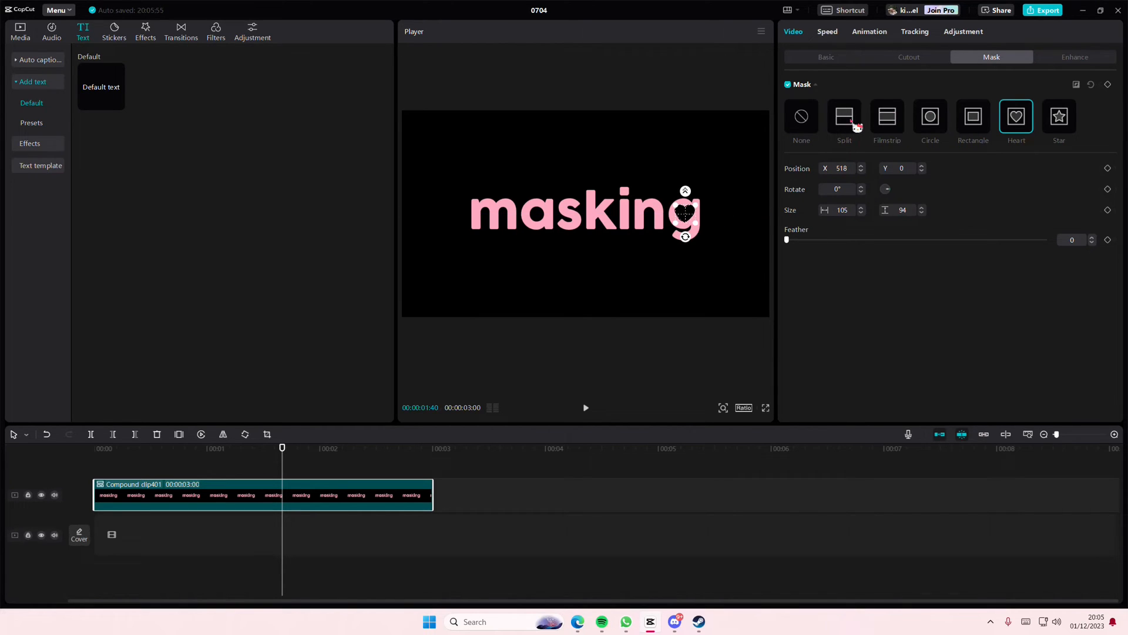
{"action": "left_click", "coordinate": [843, 117]}
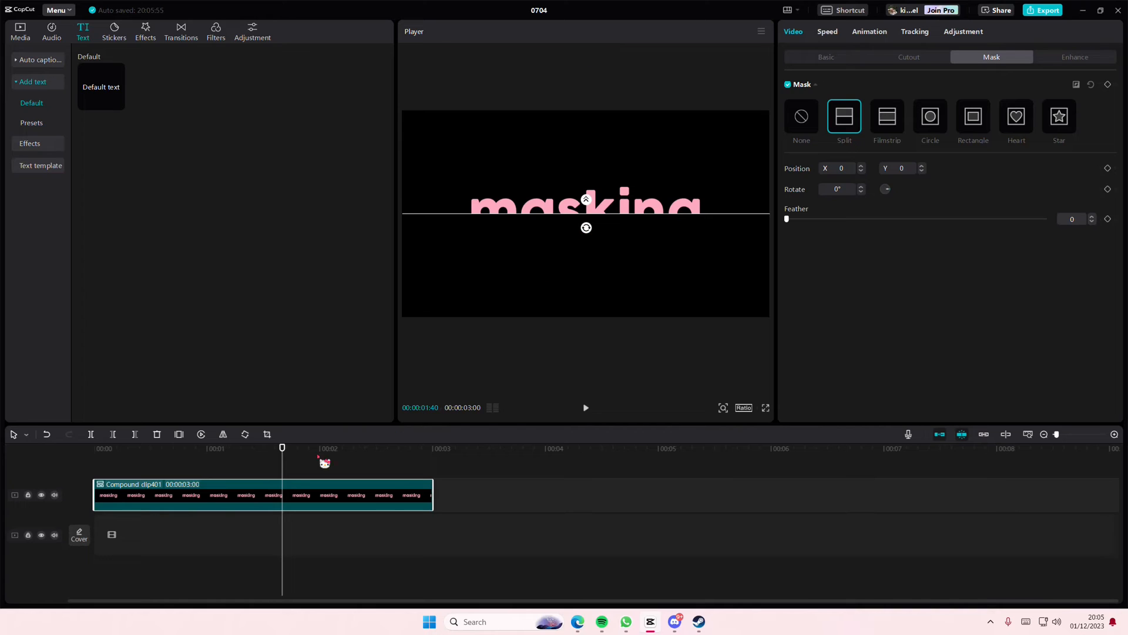
- Duplicate the compound clip and rotate its split line to -180° so the letters look sliced
{"action": "left_click", "coordinate": [94, 448]}
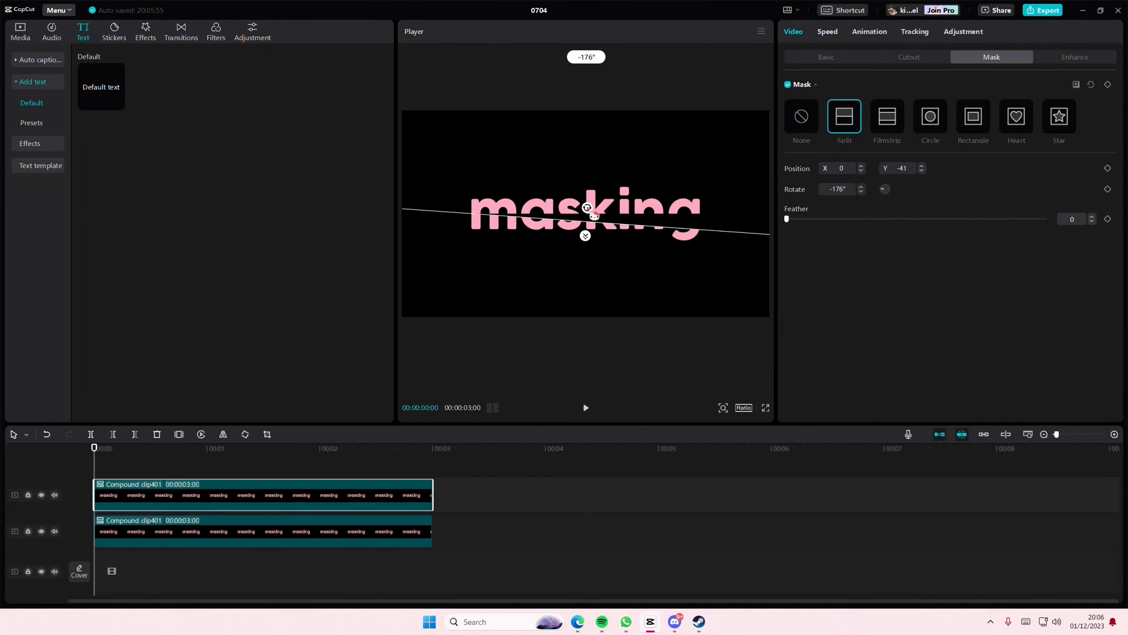
{"action": "left_click_drag", "start_coordinate": [597, 213], "coordinate": [586, 208]}
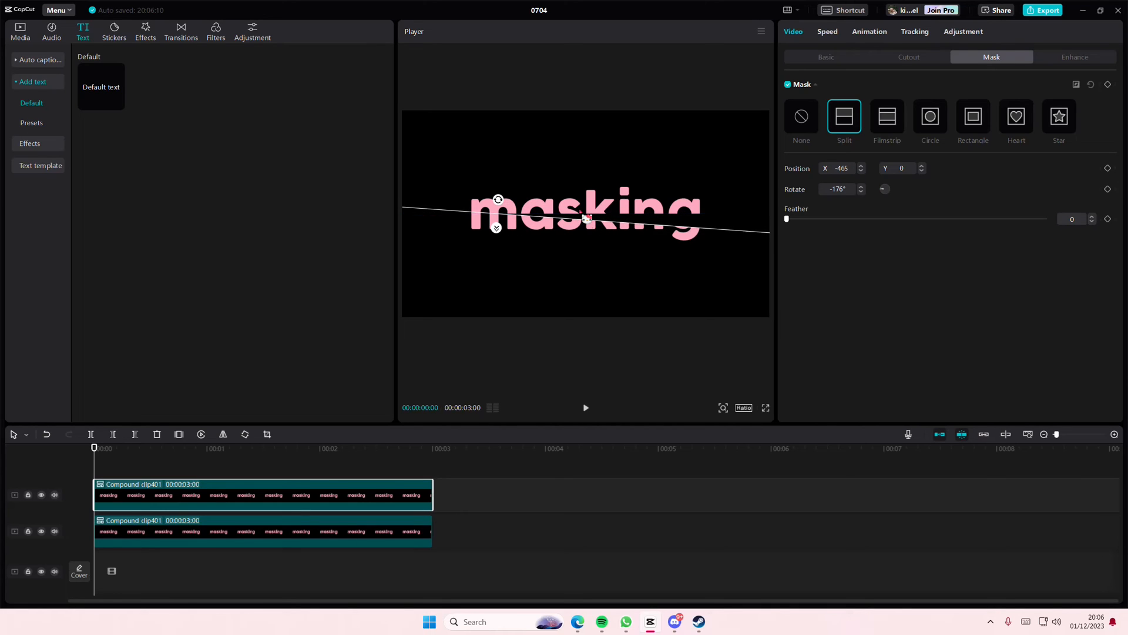
{"action": "left_click_drag", "start_coordinate": [498, 200], "coordinate": [507, 209]}
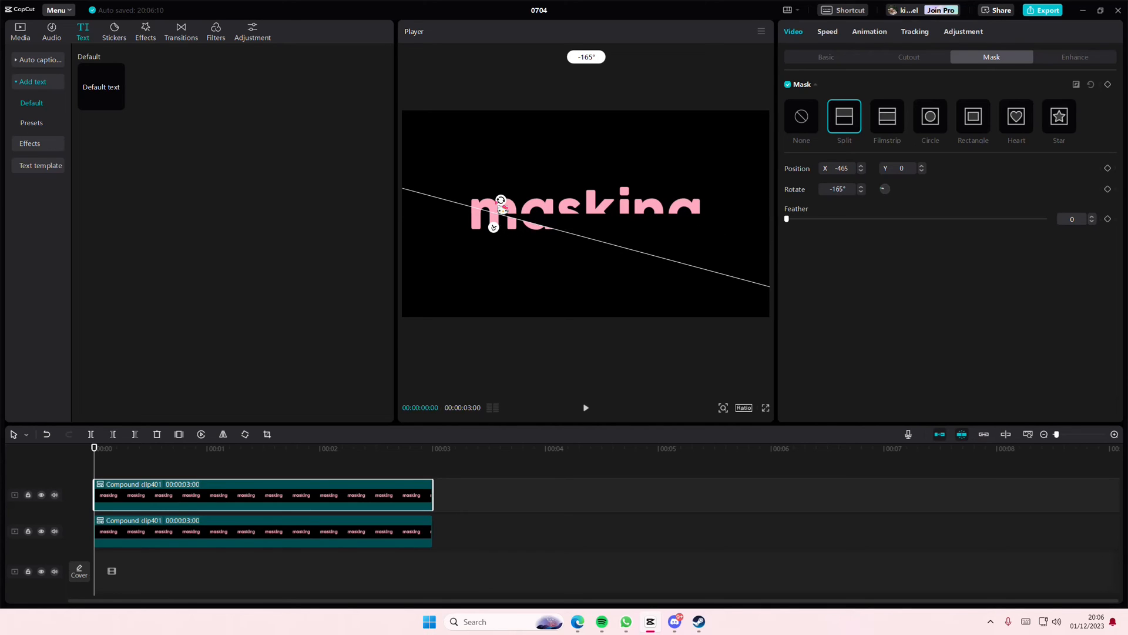
{"action": "left_click_drag", "start_coordinate": [501, 199], "coordinate": [497, 200]}
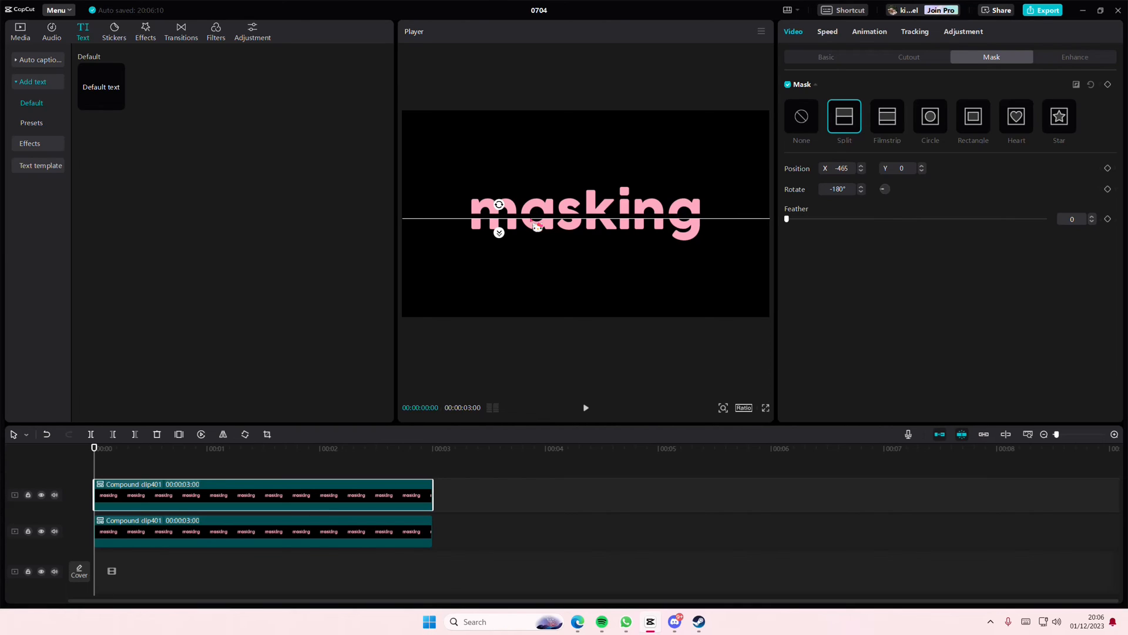
{"action": "left_click", "coordinate": [239, 448]}
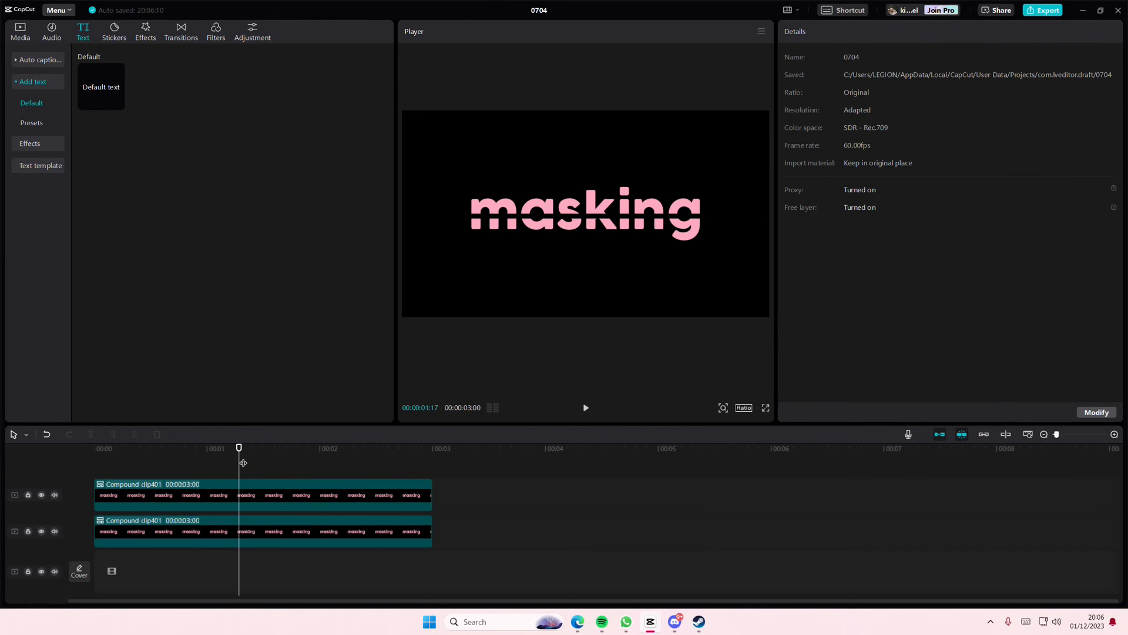